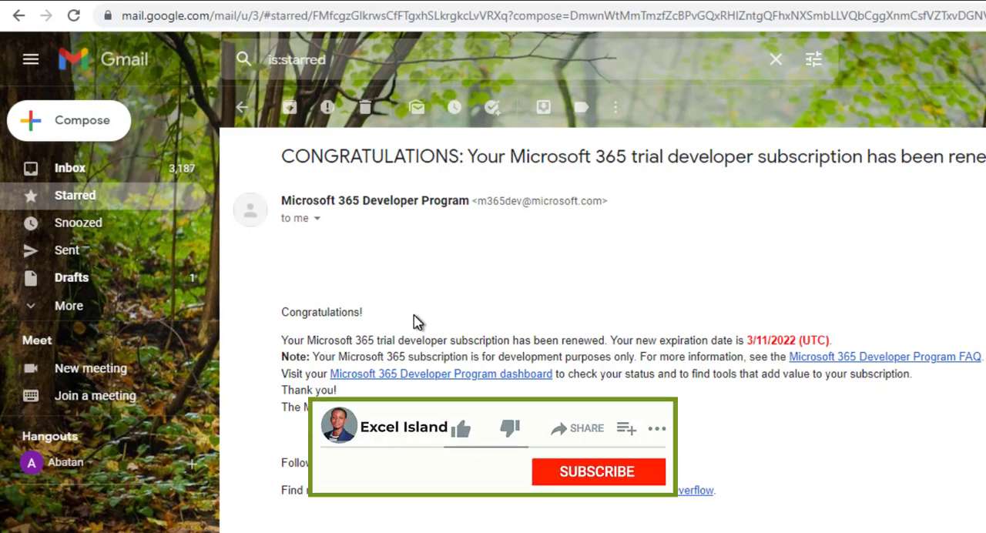
- Open the Microsoft 365 Developer Program FAQ from the subscription renewal email
left_click(598, 472)
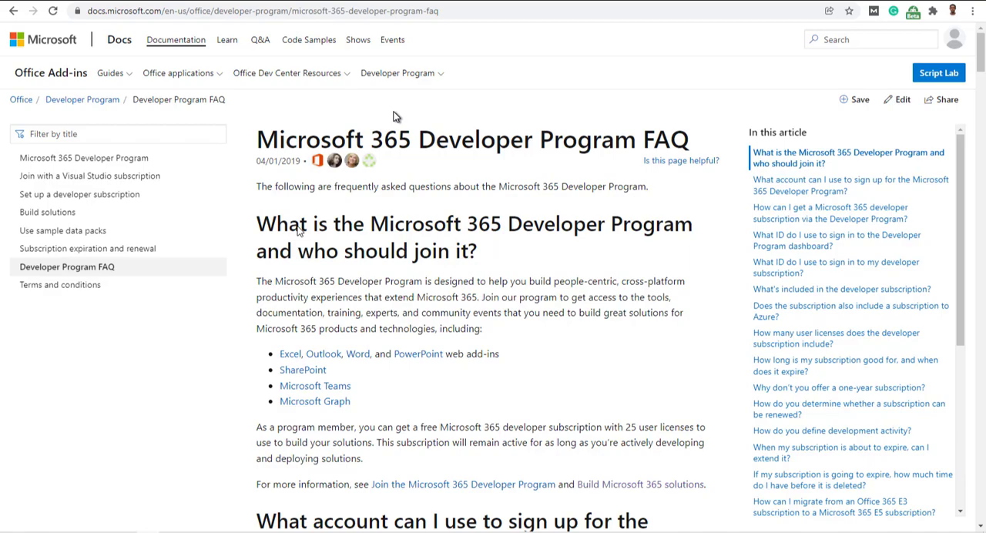
mouse_move(209, 317)
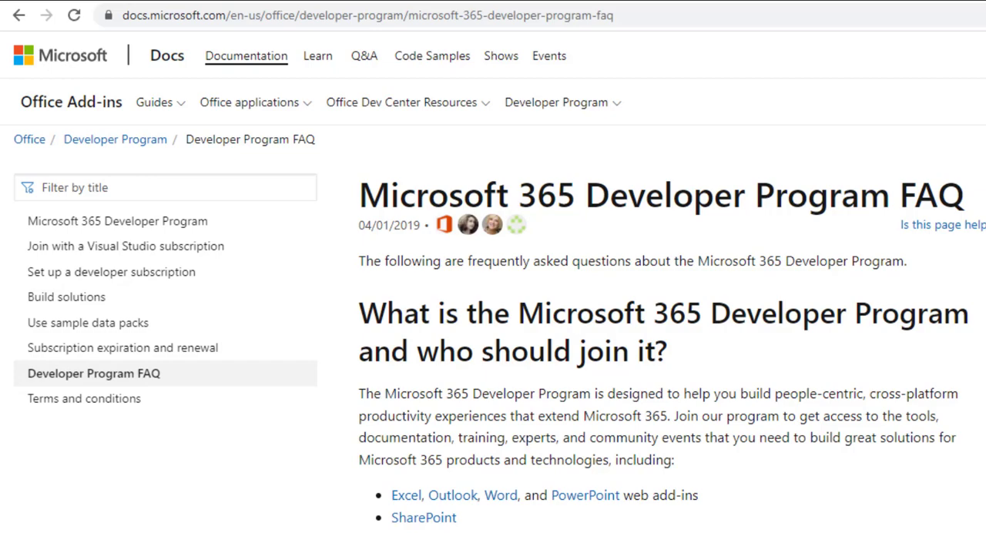
- Scroll the FAQ past the included apps list to how long a subscription lasts
scroll("down", 3)
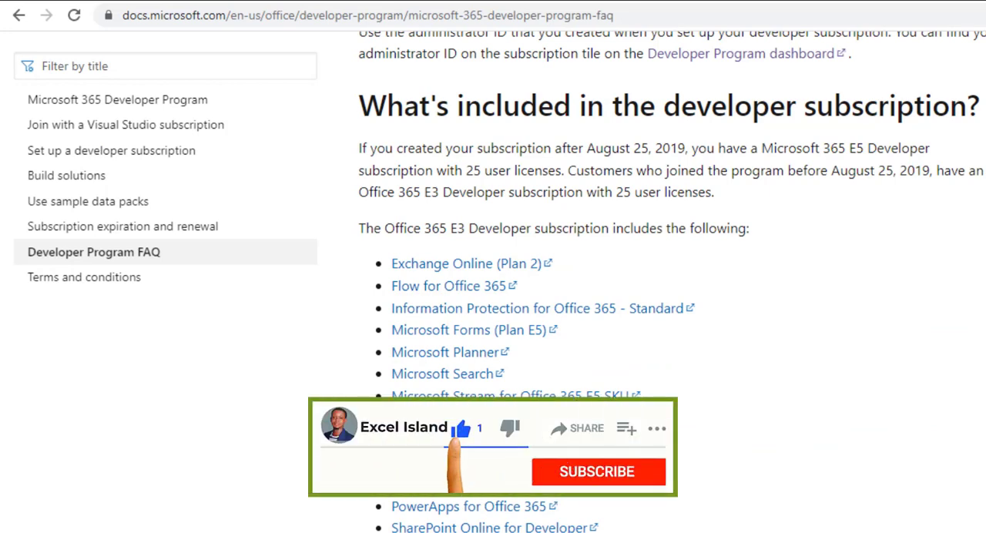
left_click(598, 472)
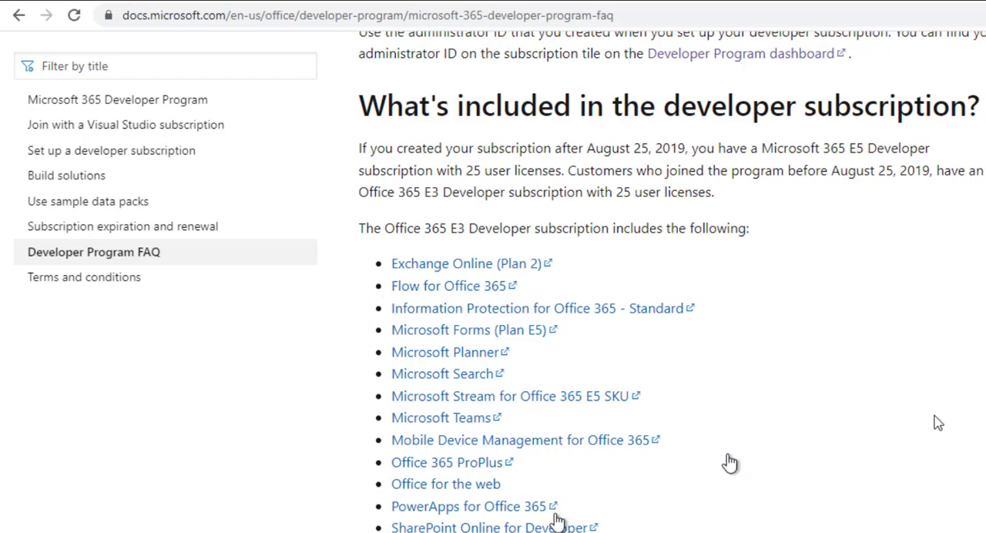
scroll("down", 3)
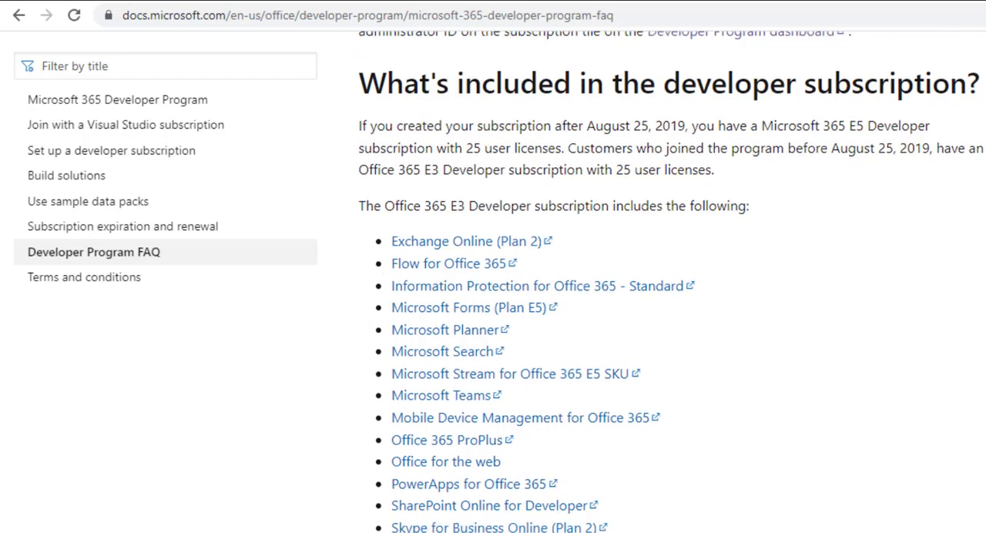
scroll("down", 3)
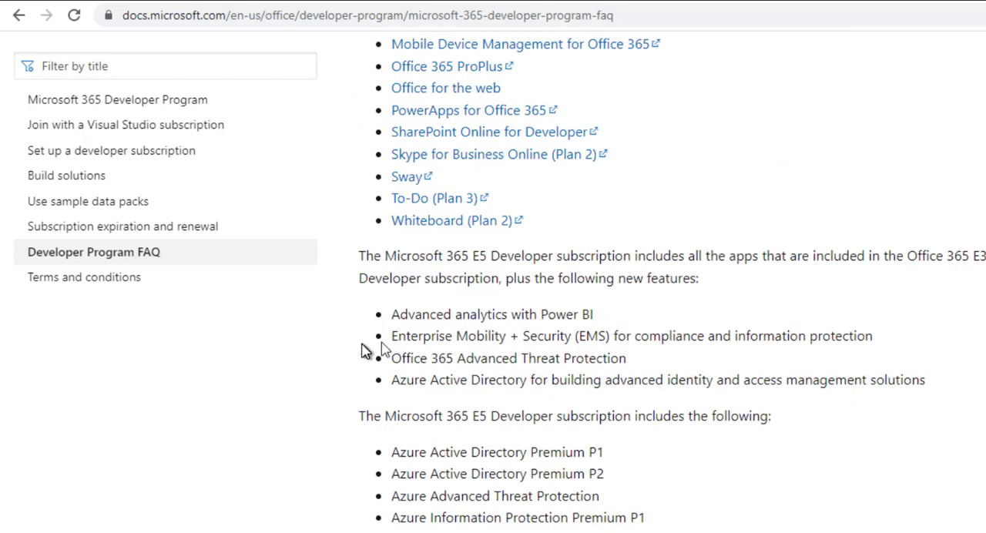
mouse_move(561, 322)
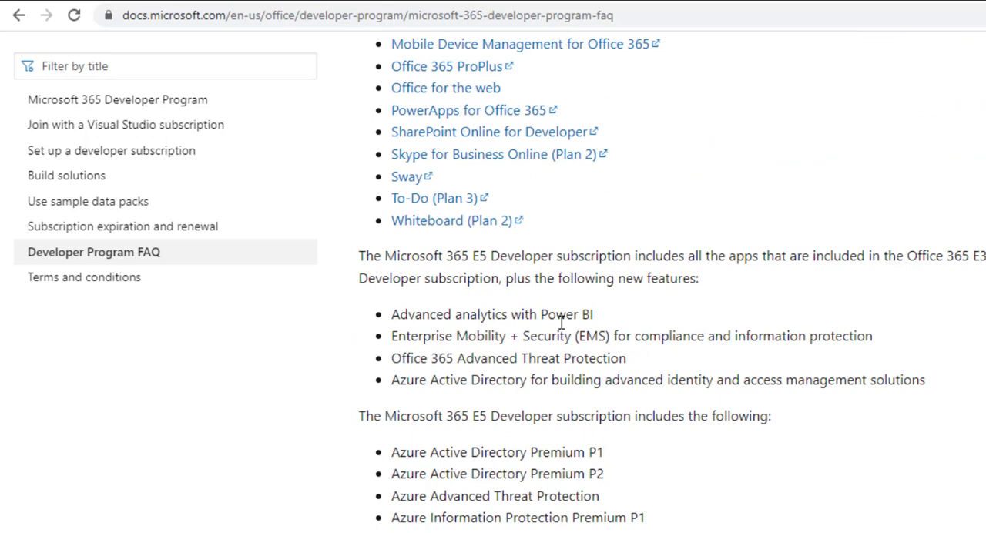
scroll("down", 3)
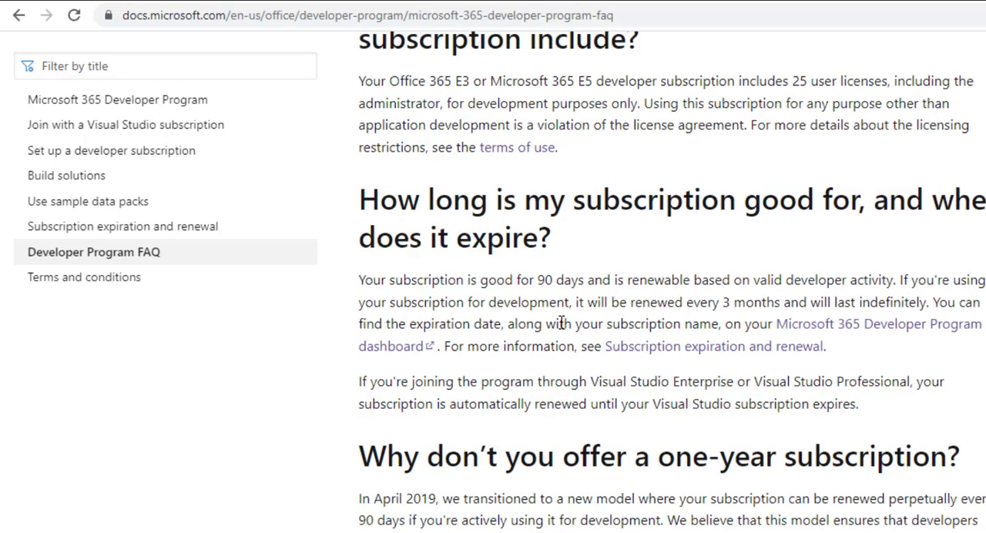
- Scroll the FAQ to the answer on how renewal eligibility is determined
scroll("down", 3)
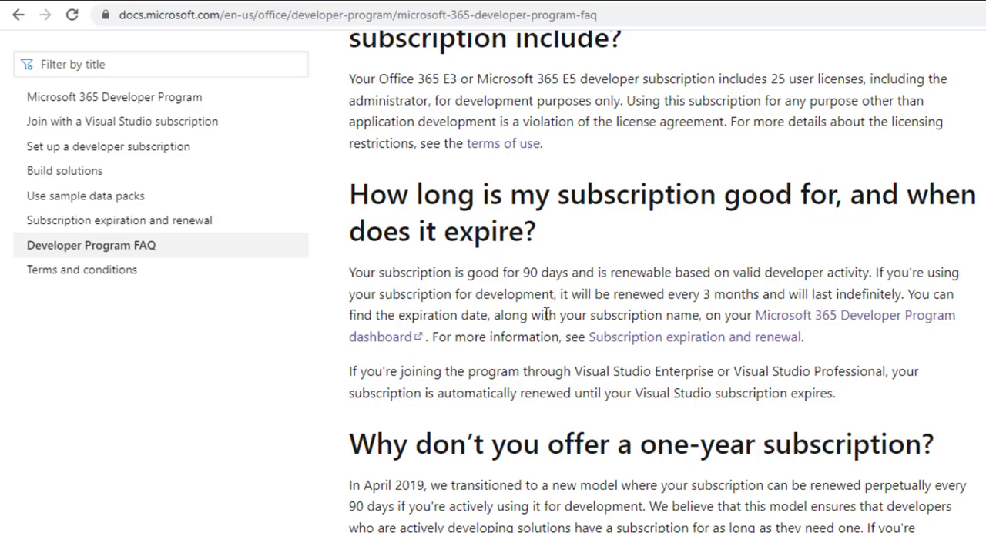
scroll("down", 3)
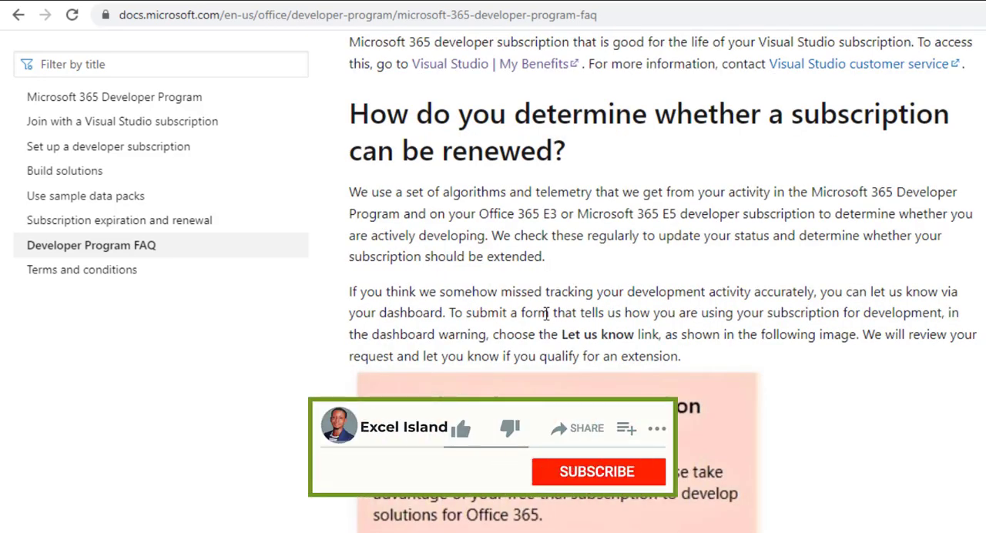
- Read the answers on development activity and extending a subscription, then reach the Dev Center dashboard
left_click(598, 471)
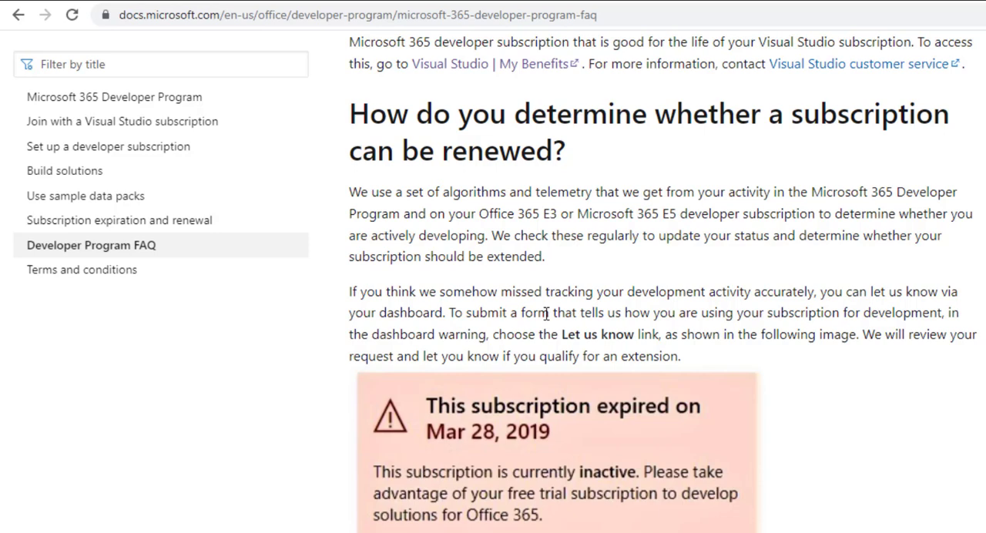
scroll("down", 3)
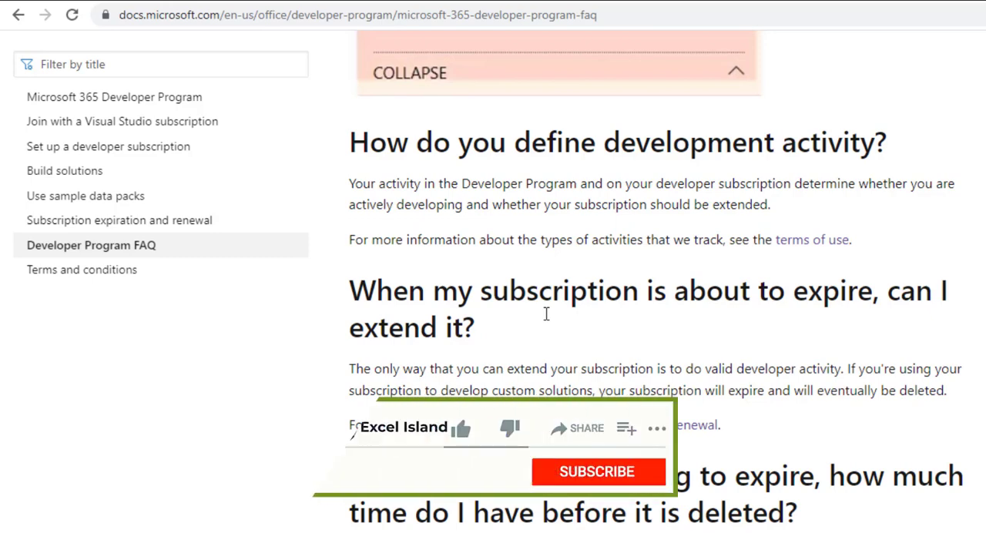
left_click(462, 429)
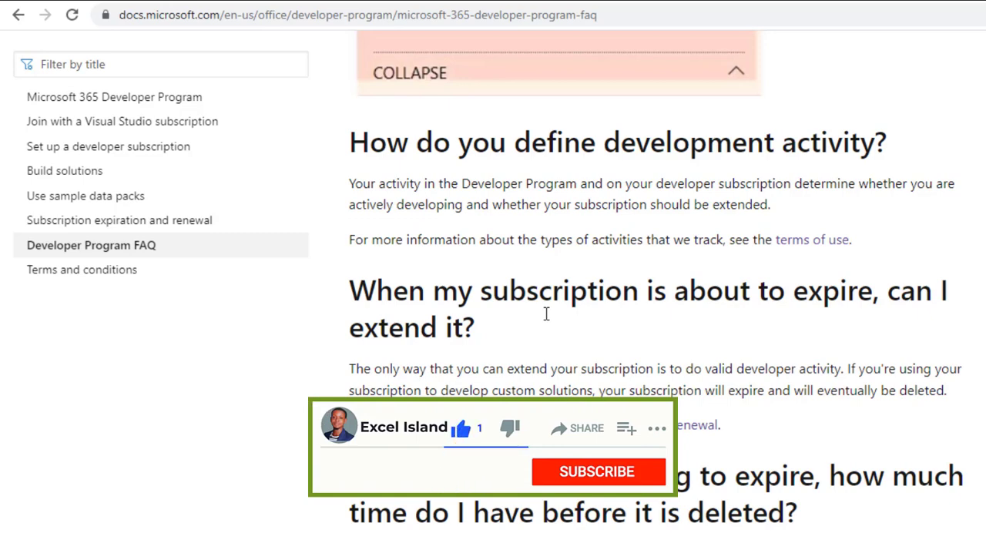
left_click(598, 472)
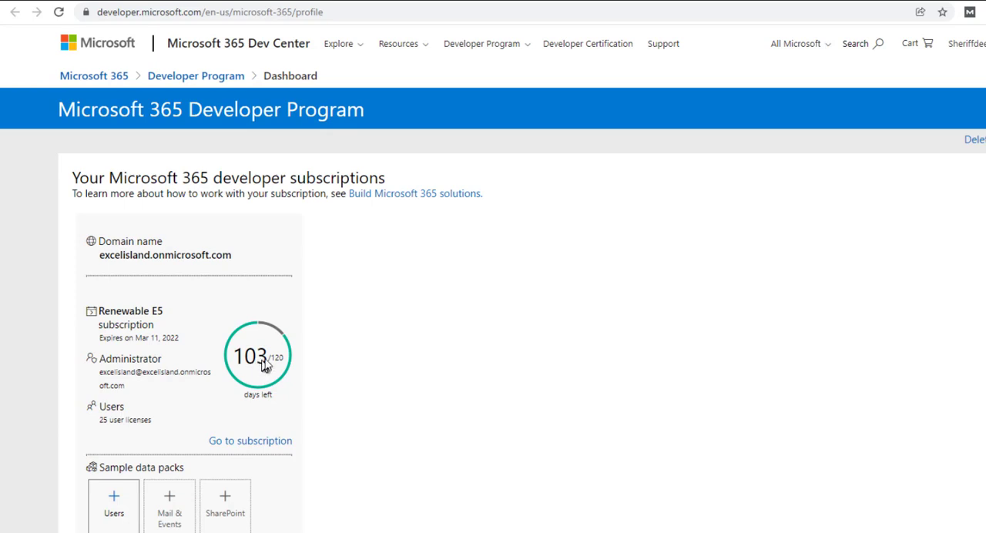
mouse_move(279, 366)
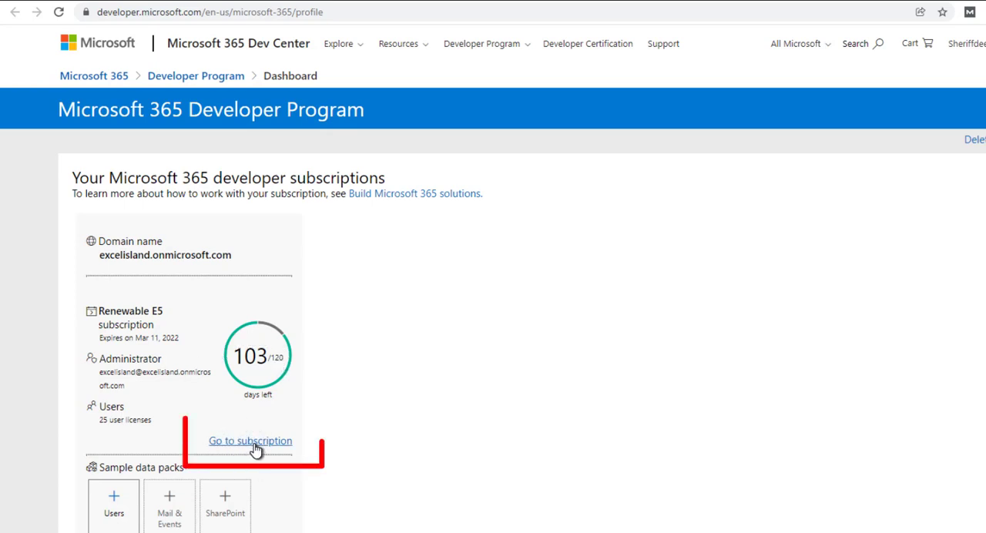
mouse_move(256, 434)
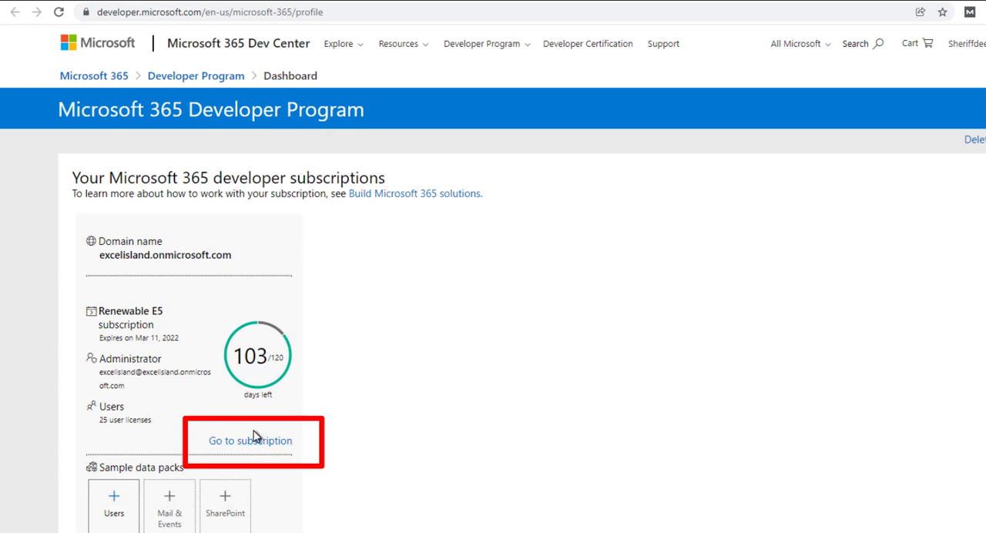
- Go to the developer subscription's Office 365 home page from the dashboard tile
left_click(250, 440)
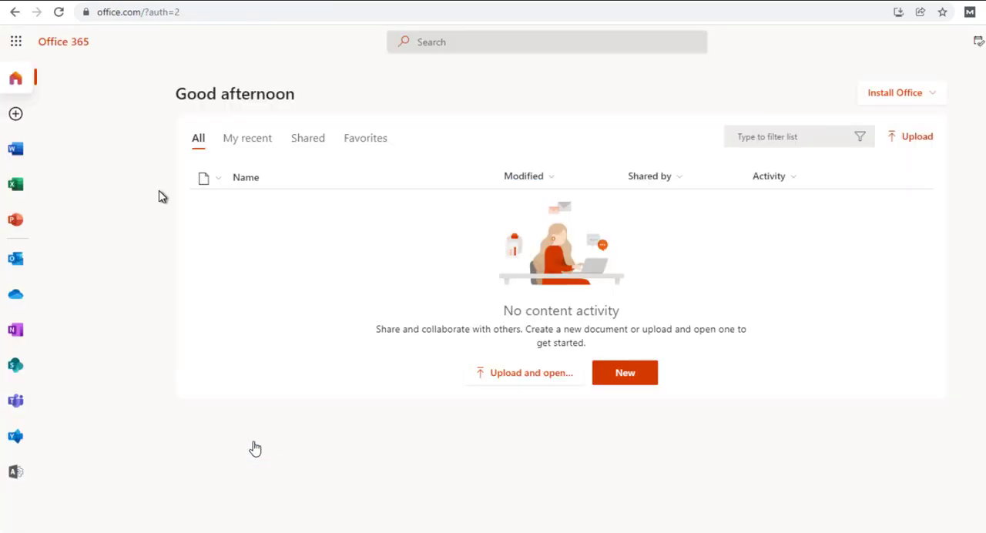
mouse_move(108, 86)
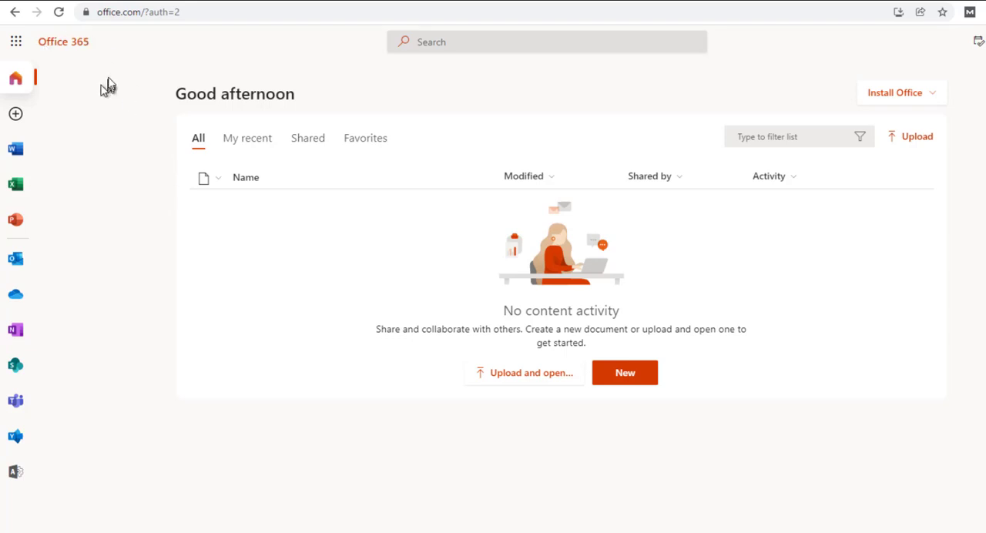
mouse_move(57, 115)
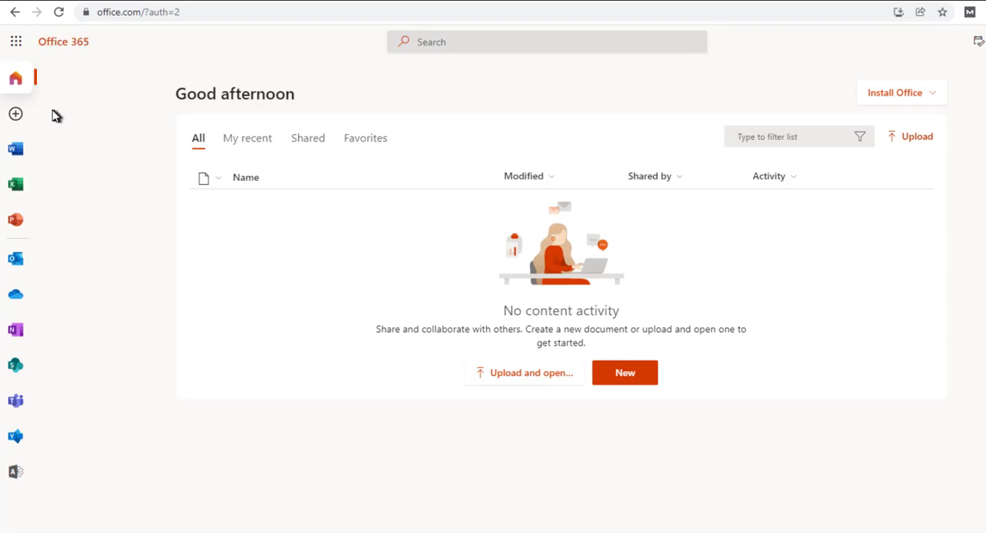
mouse_move(16, 219)
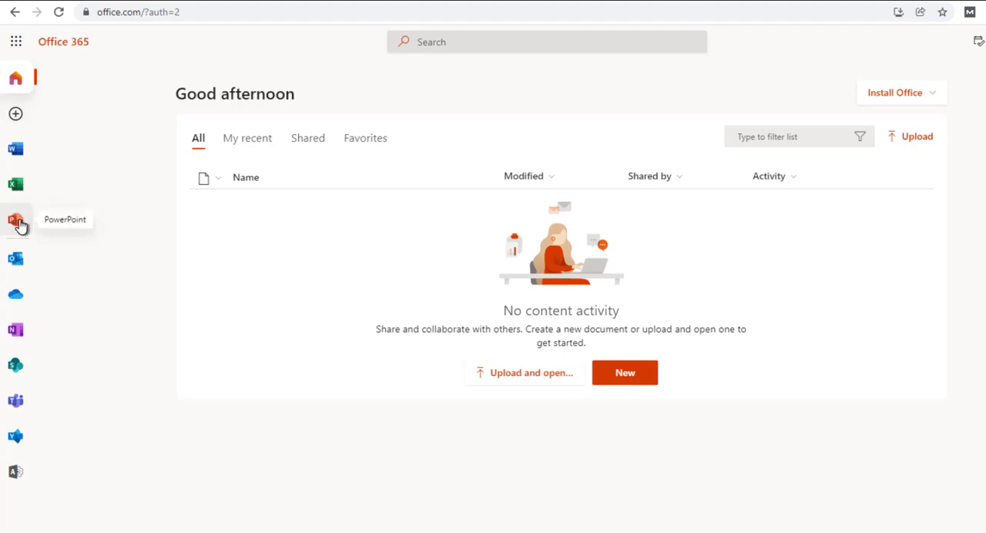
mouse_move(173, 439)
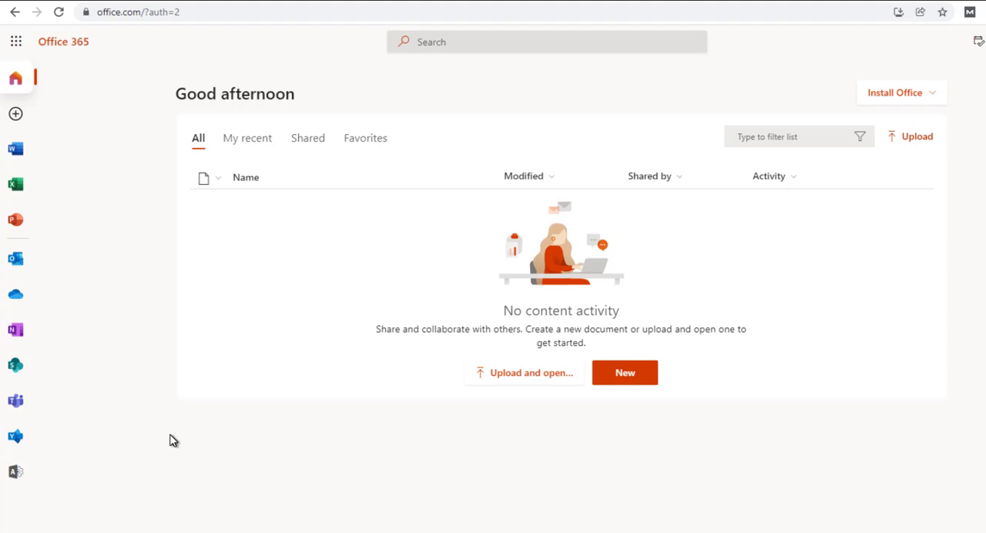
mouse_move(434, 292)
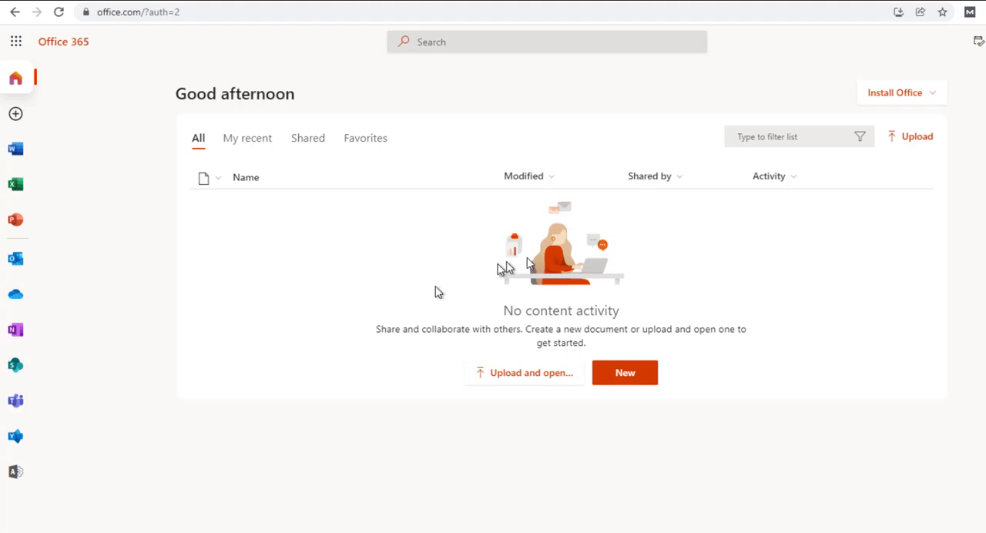
mouse_move(64, 194)
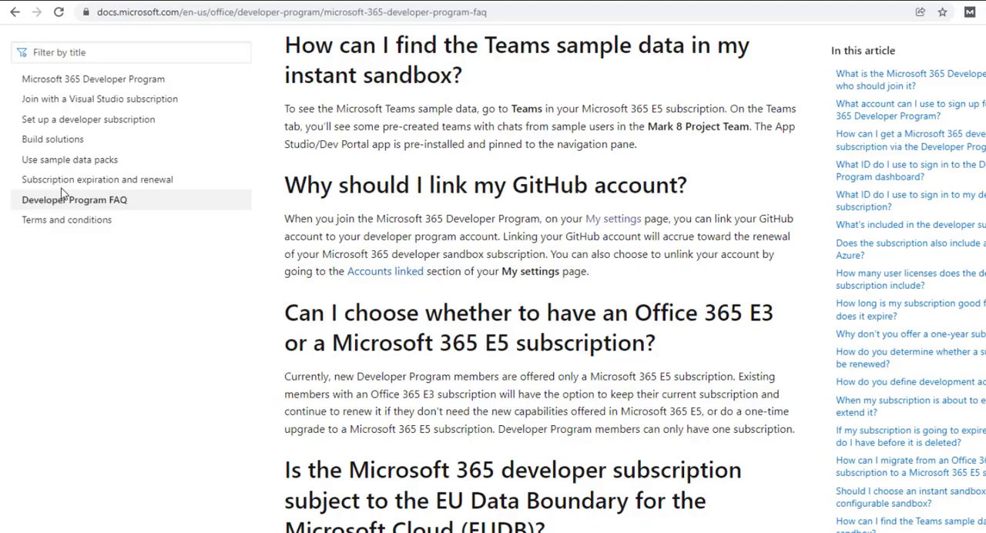
mouse_move(490, 266)
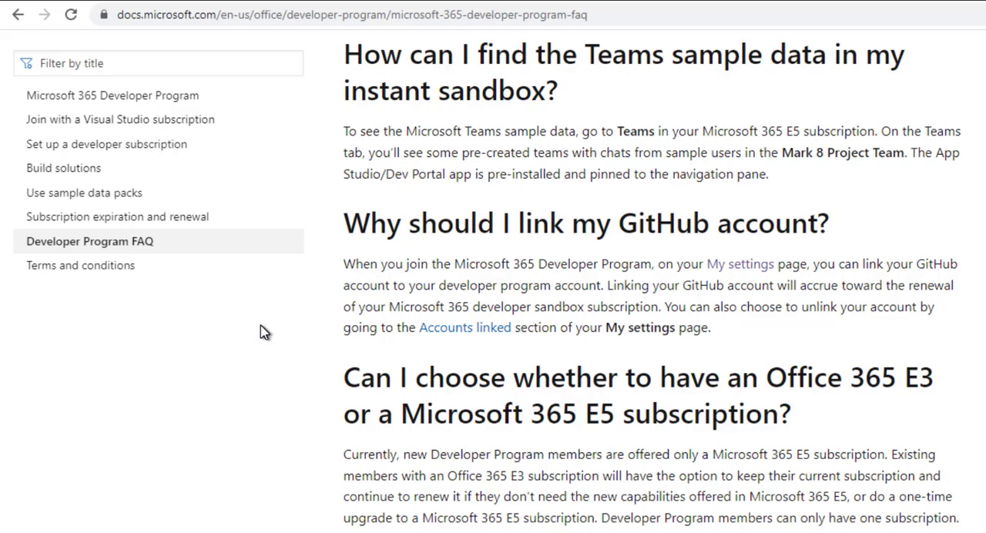
mouse_move(763, 300)
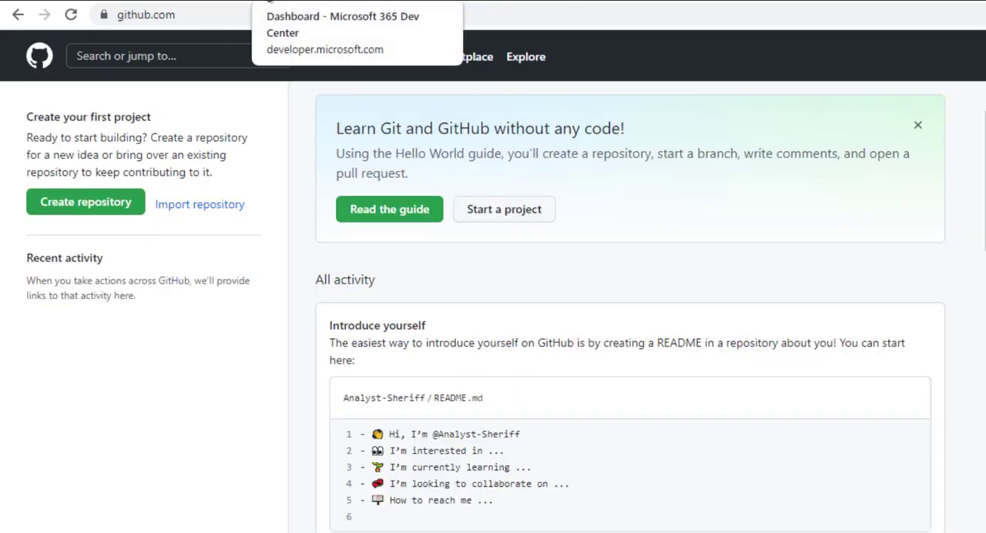
- Switch from the GitHub tab back to the Microsoft 365 Dev Center dashboard
left_click(342, 16)
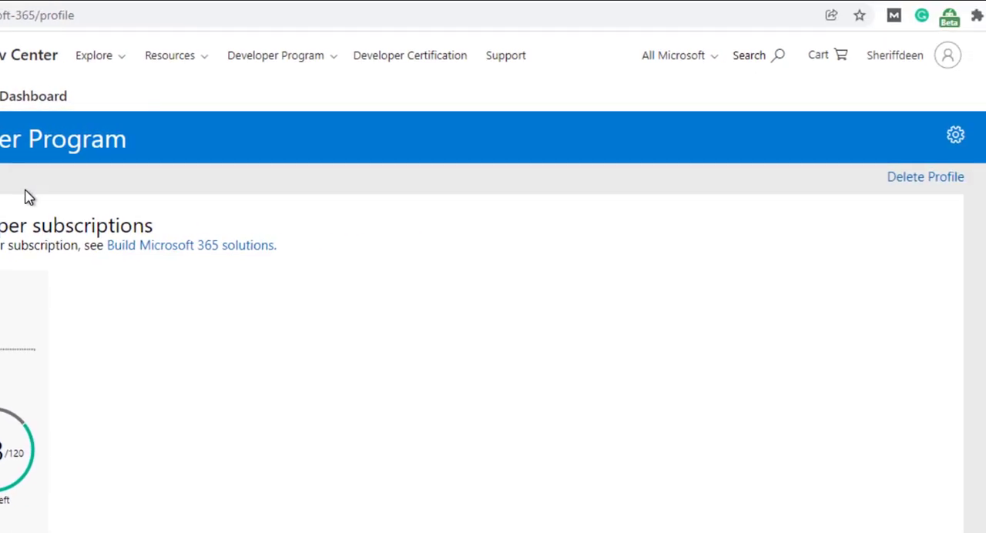
mouse_move(928, 146)
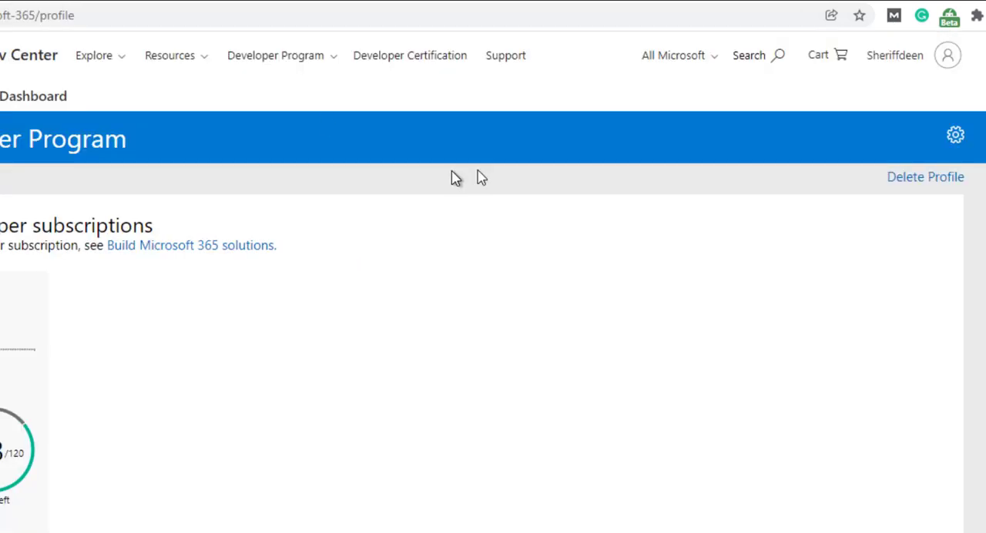
mouse_move(620, 204)
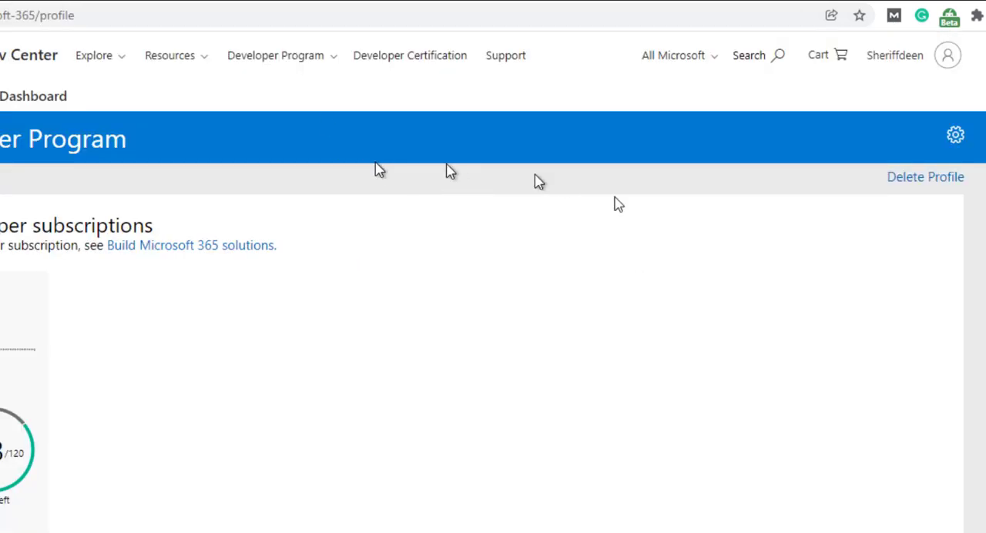
mouse_move(955, 135)
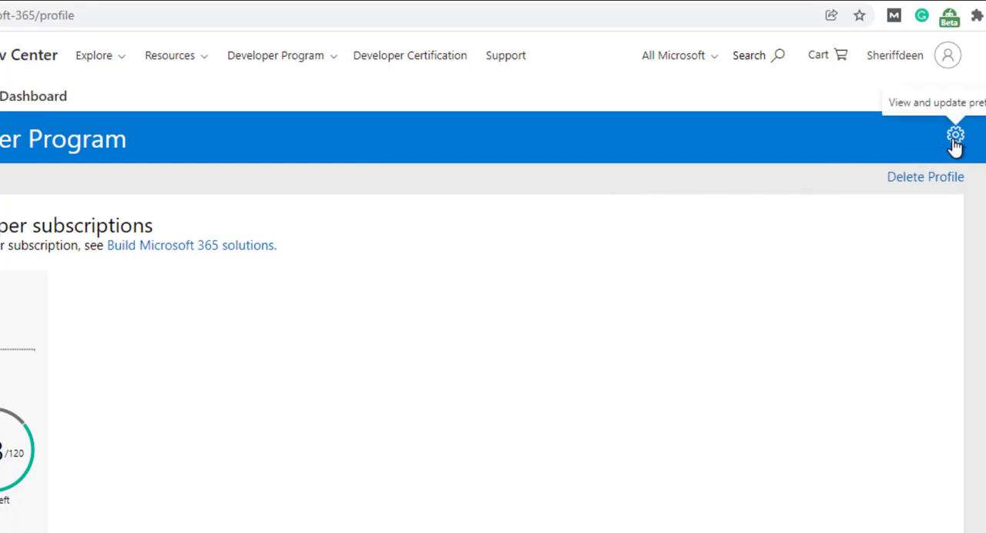
- Open the developer profile settings from the gear icon on the dashboard
left_click(955, 136)
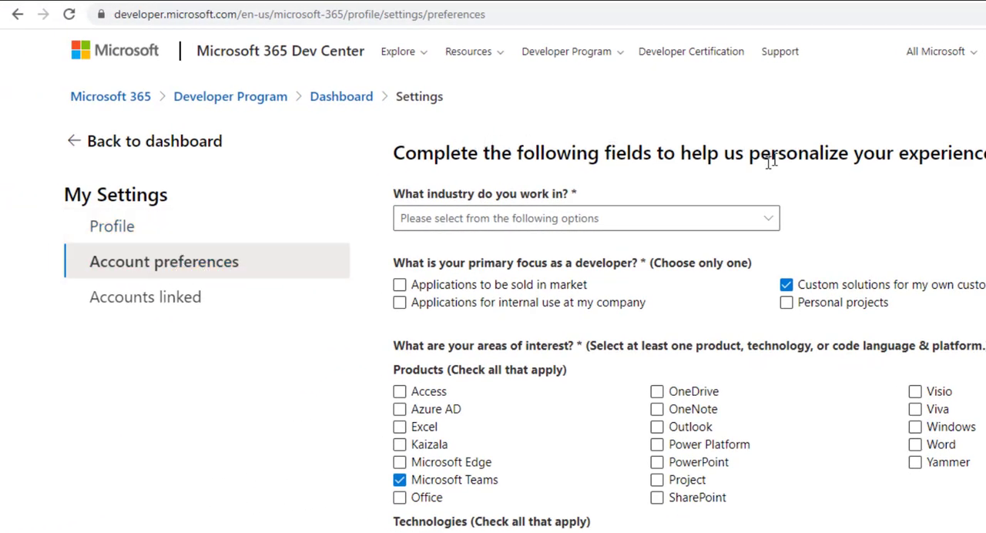
mouse_move(496, 209)
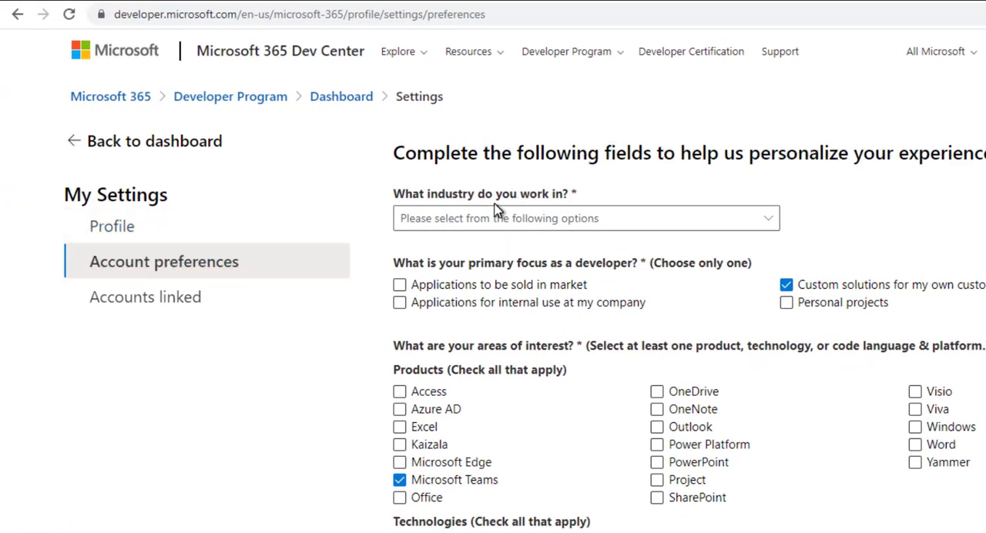
mouse_move(604, 273)
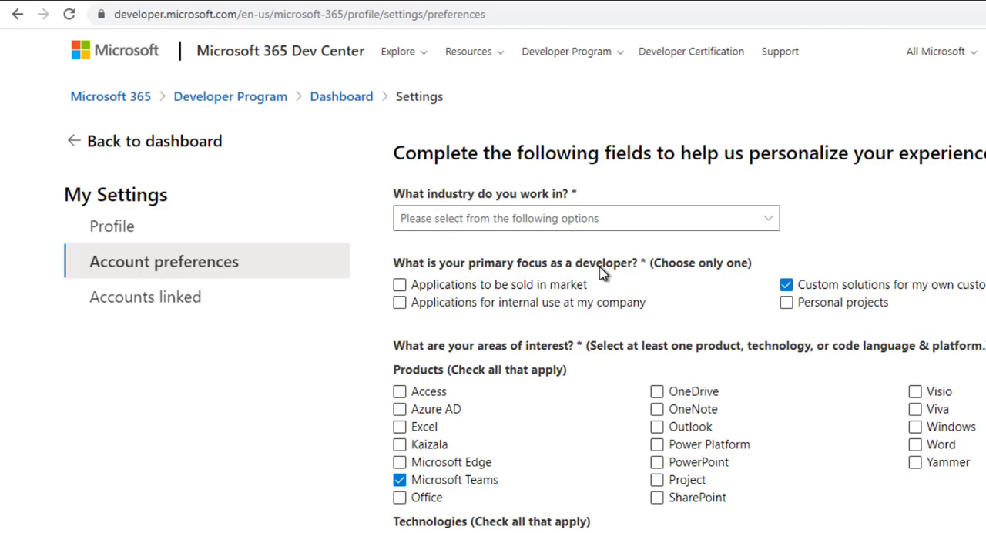
left_click(657, 391)
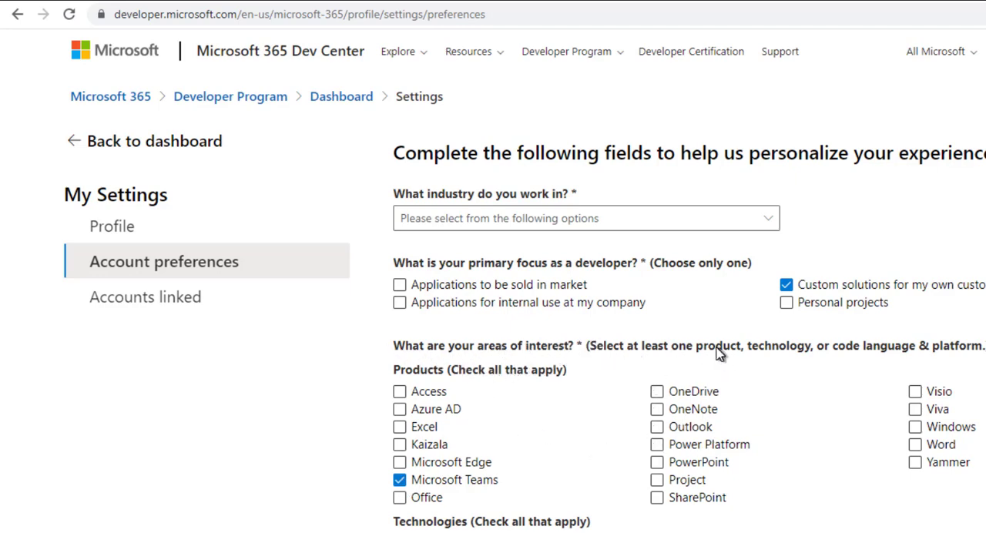
mouse_move(959, 360)
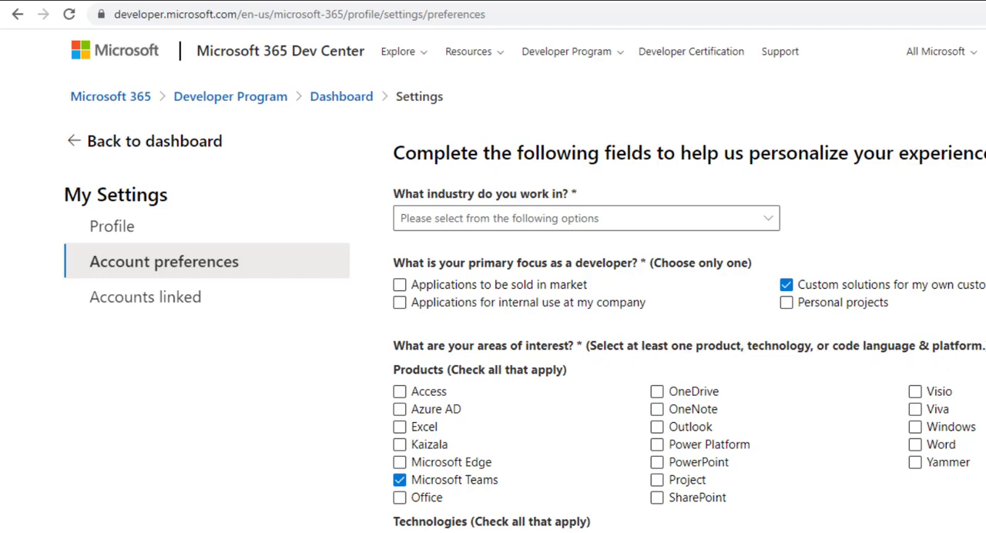
scroll("down", 3)
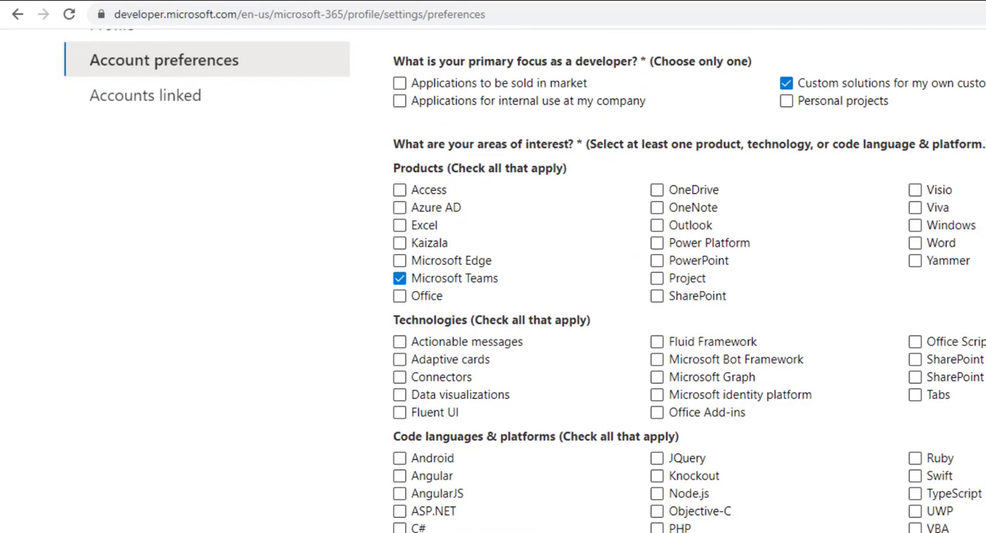
scroll("up", 3)
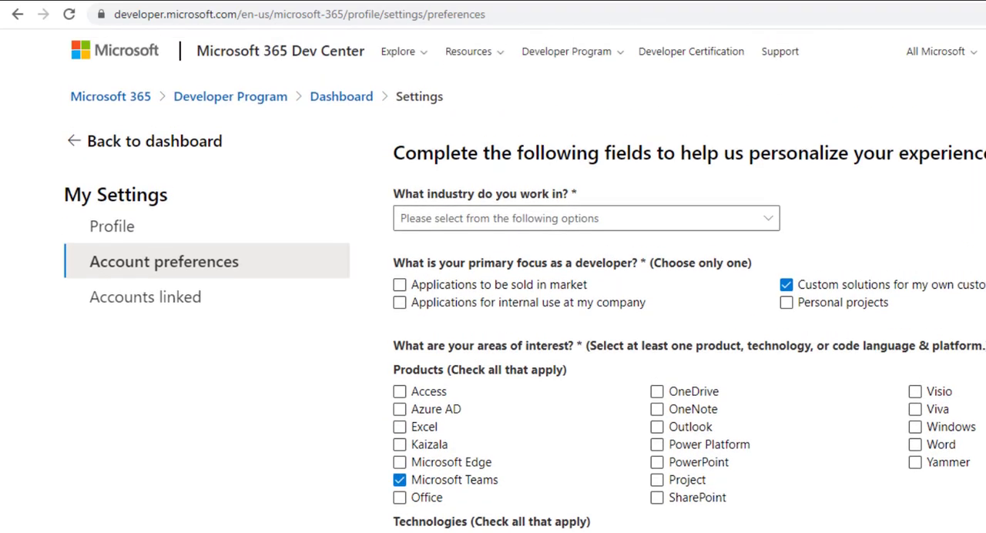
mouse_move(145, 296)
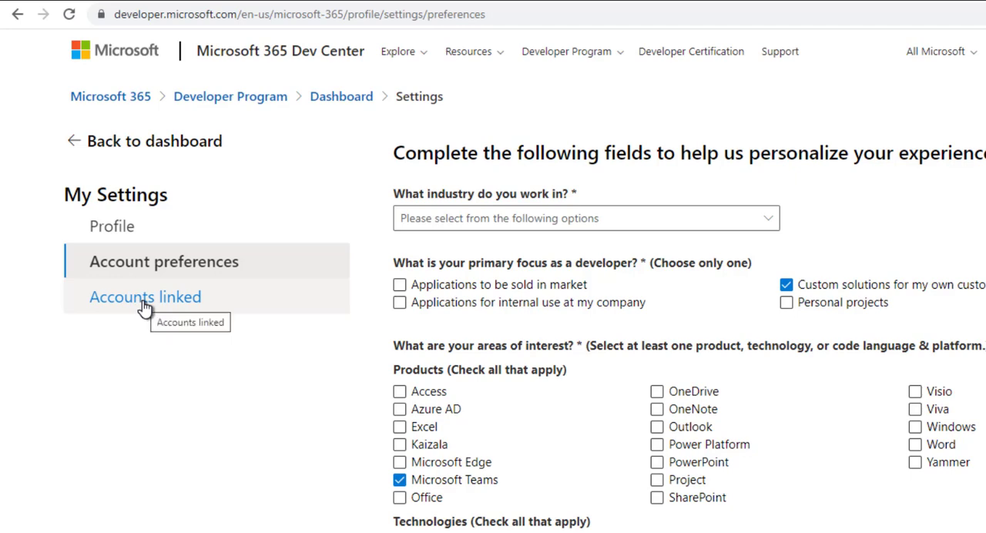
- In Accounts linked, agree and start linking a GitHub account to the program
left_click(145, 296)
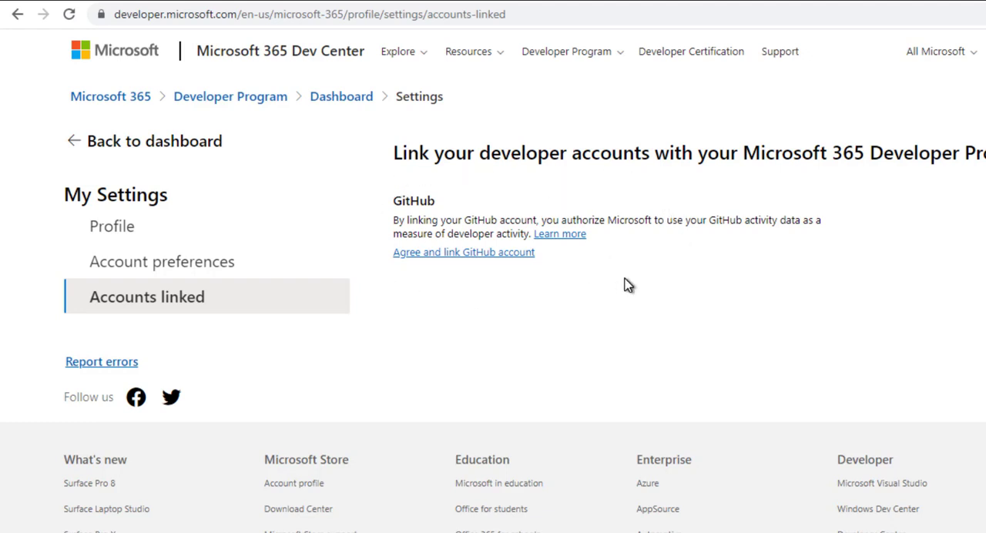
mouse_move(462, 253)
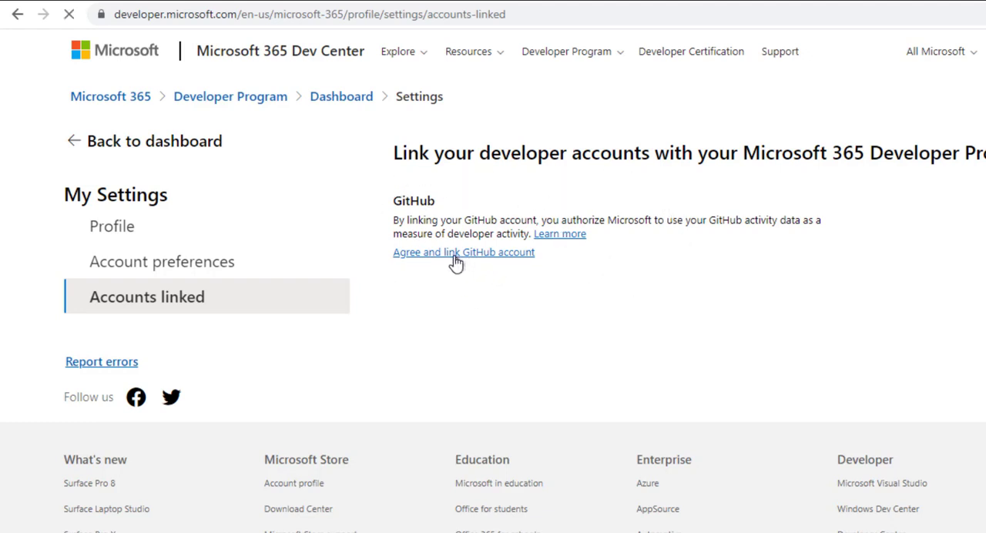
left_click(462, 252)
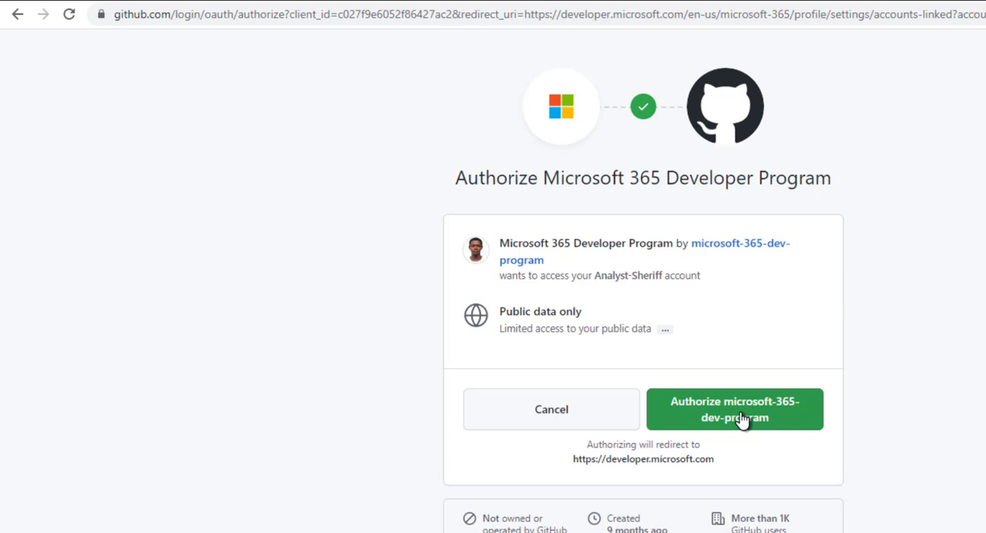
- Authorize microsoft-365-dev-program on GitHub to access the account's public data
left_click(734, 410)
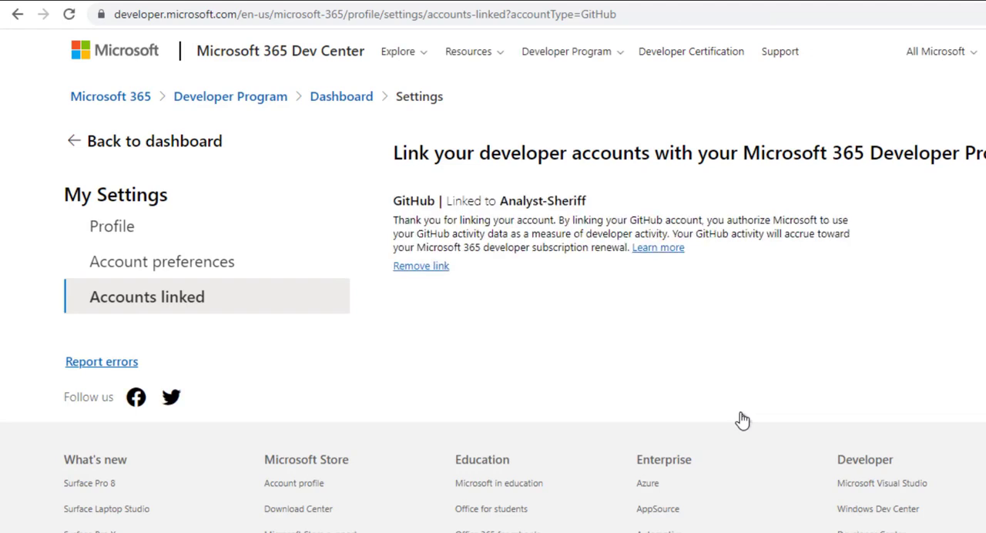
mouse_move(471, 182)
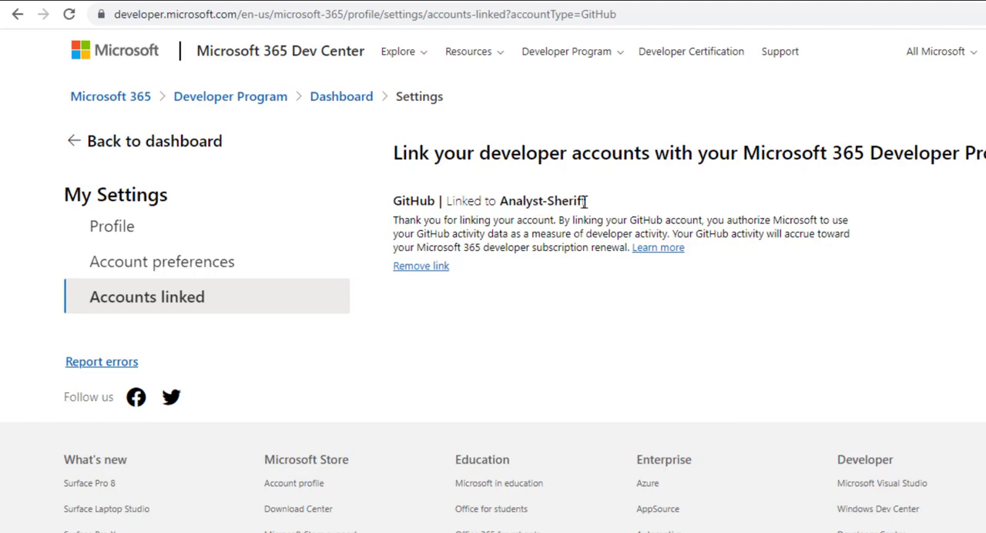
mouse_move(421, 265)
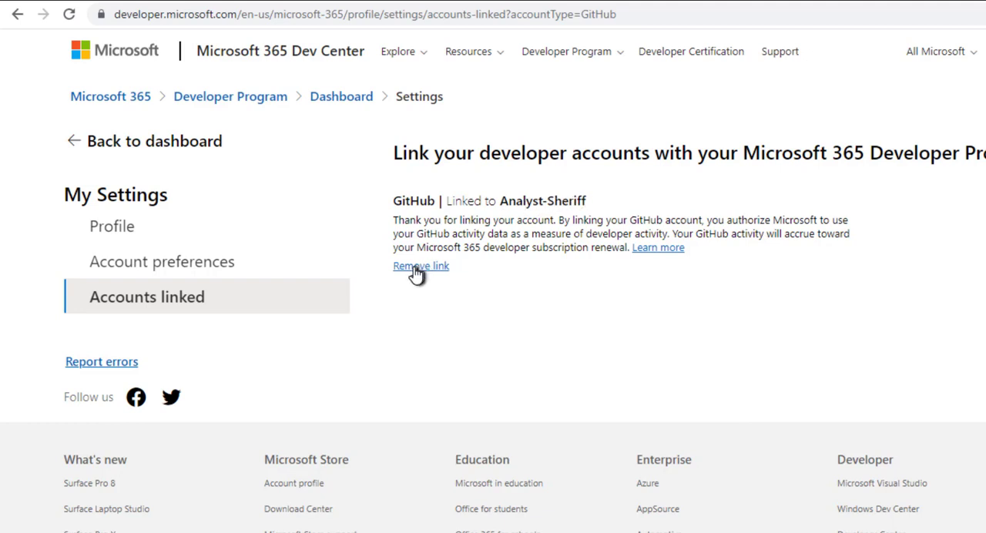
mouse_move(429, 269)
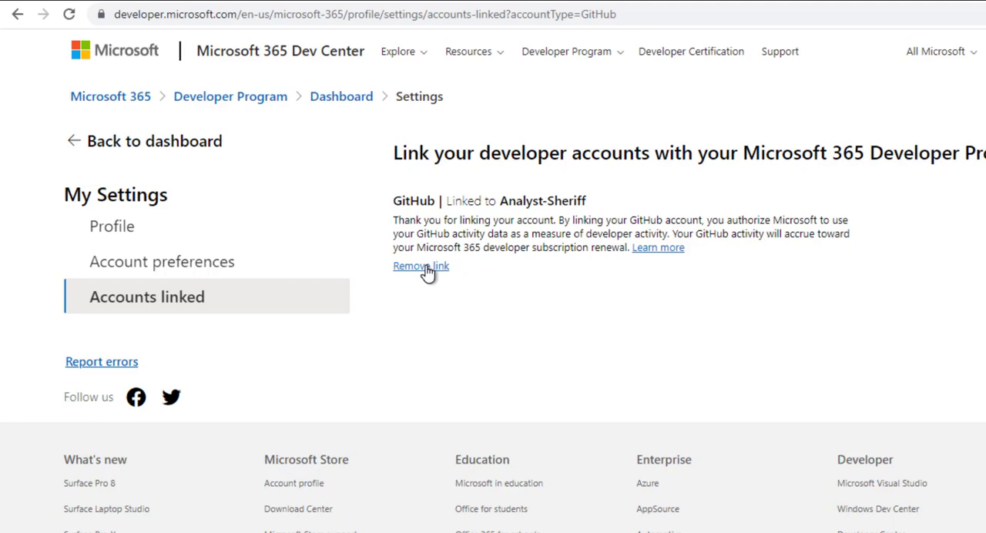
mouse_move(477, 300)
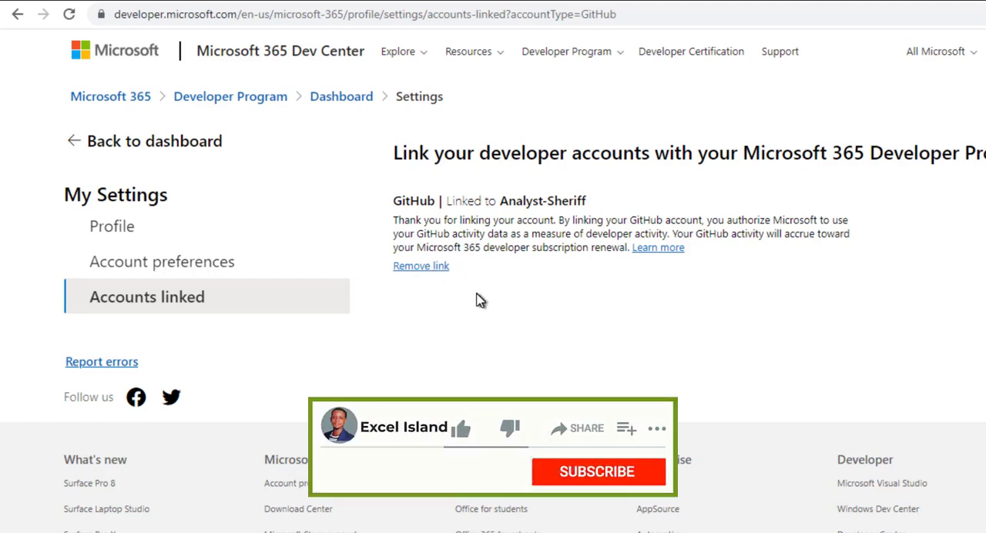
- Return to the Developer Program FAQ answer on why to link a GitHub account
left_click(598, 472)
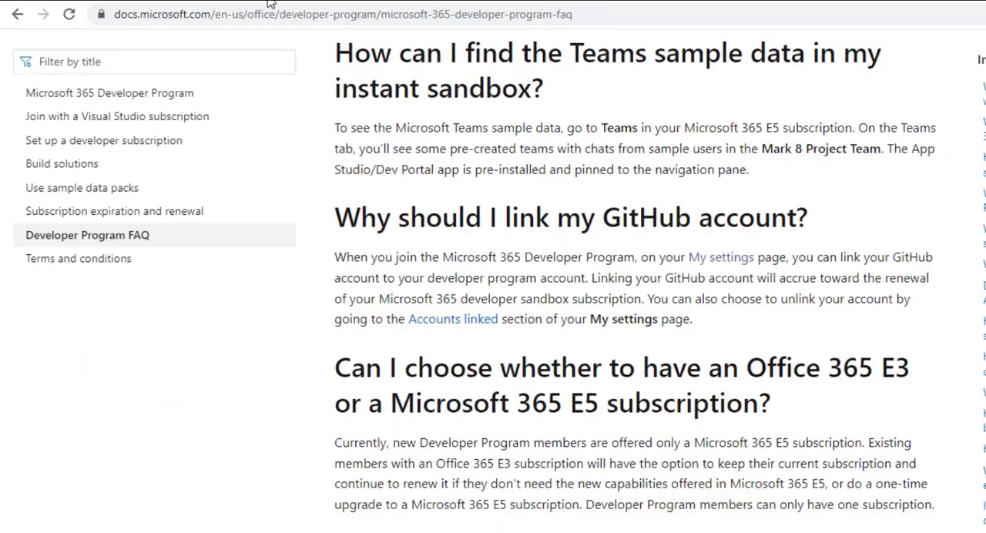
mouse_move(737, 470)
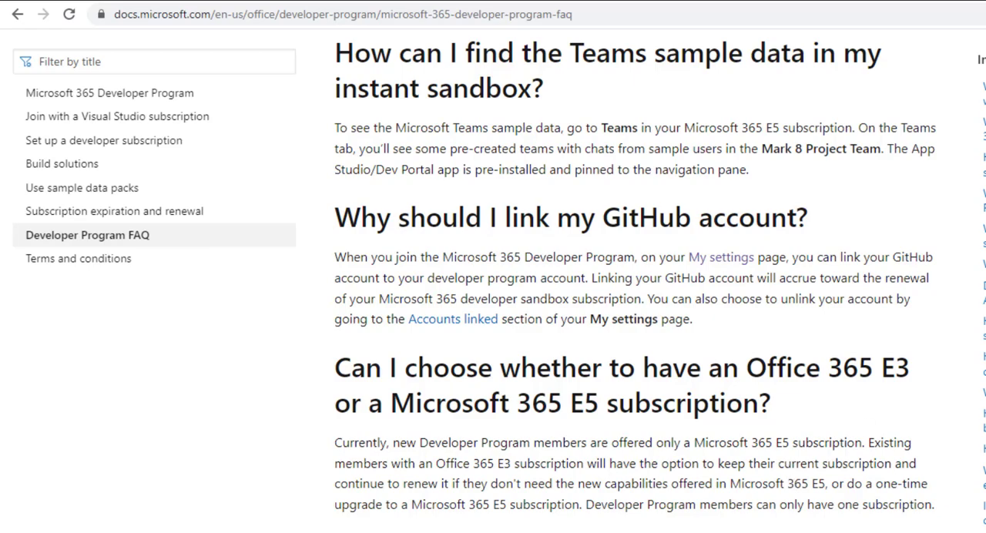
- Read the FAQ answer on linking GitHub, then scroll back to the FAQ title
scroll("down", 3)
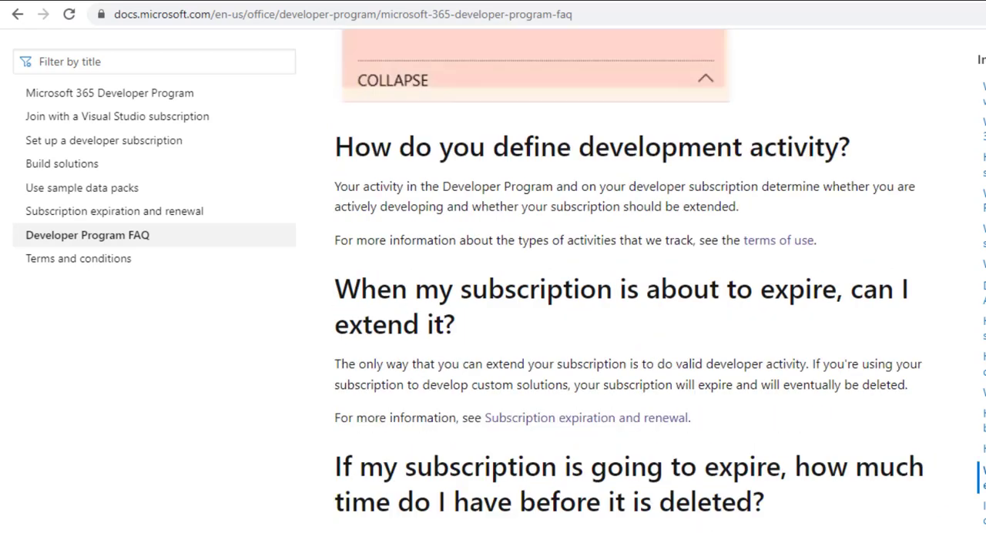
scroll("up", 3)
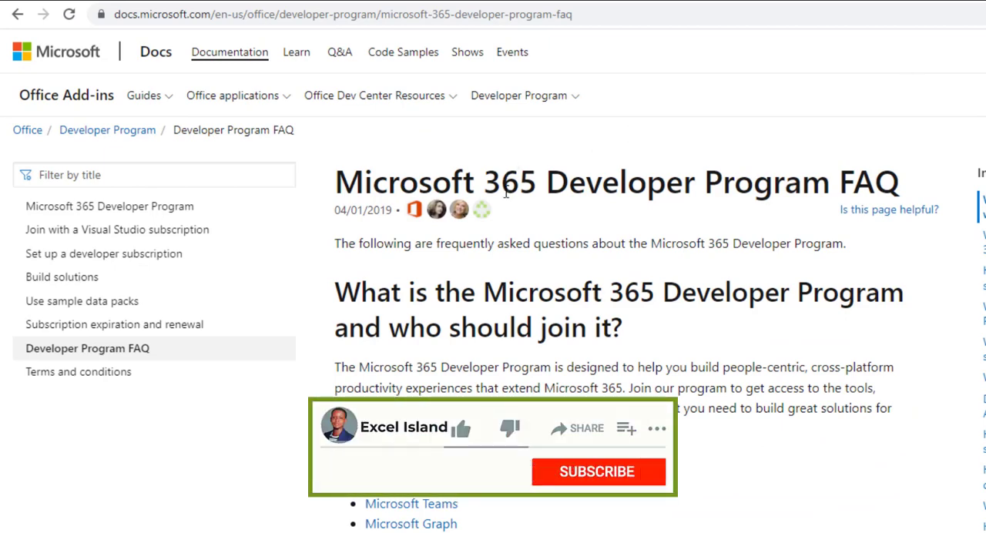
left_click(460, 428)
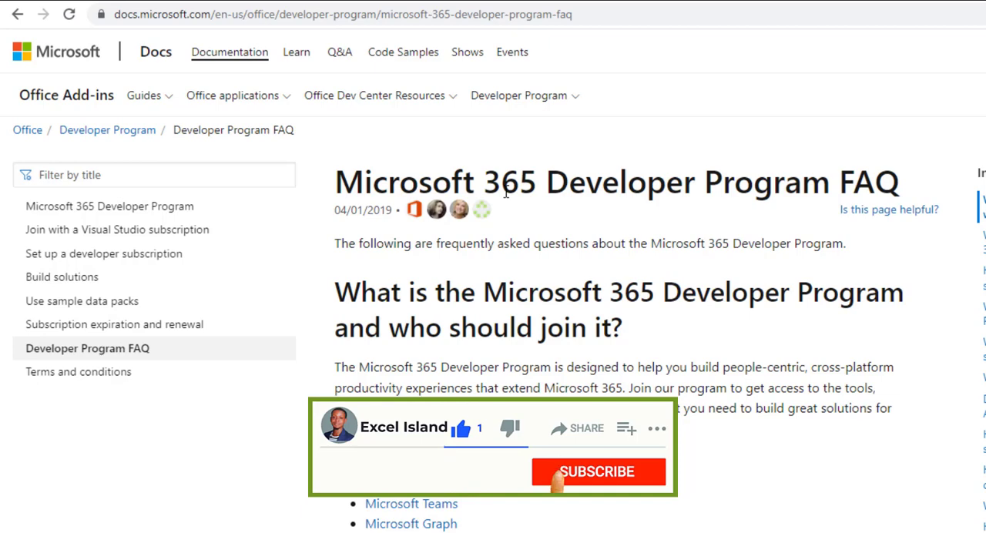